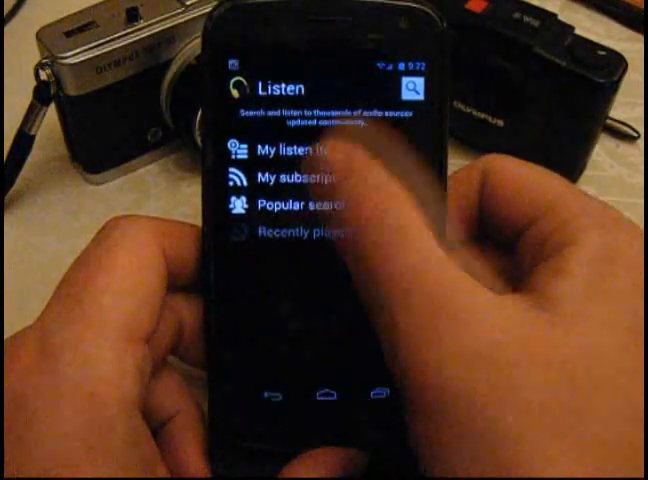
Swipe through the app drawer to reach and launch the Podkicker icon
click(290, 180)
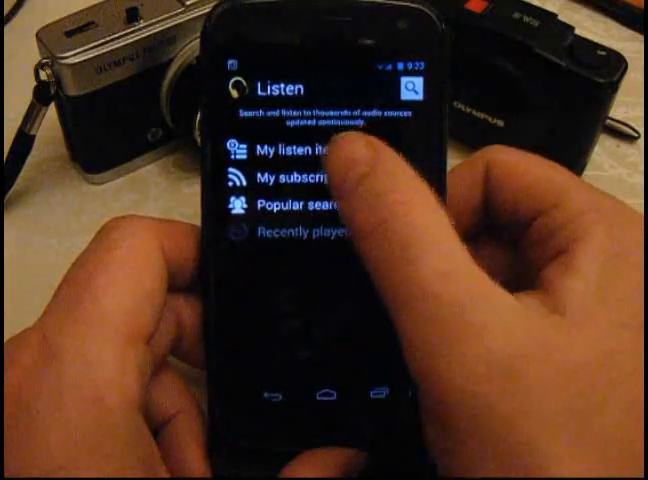
click(300, 184)
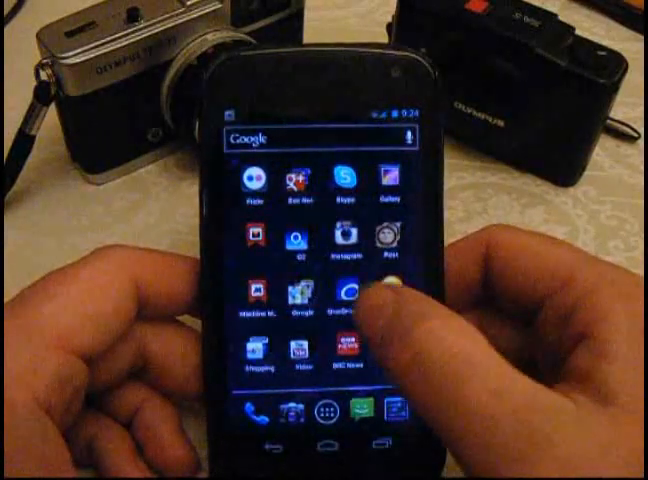
scroll(left, 3)
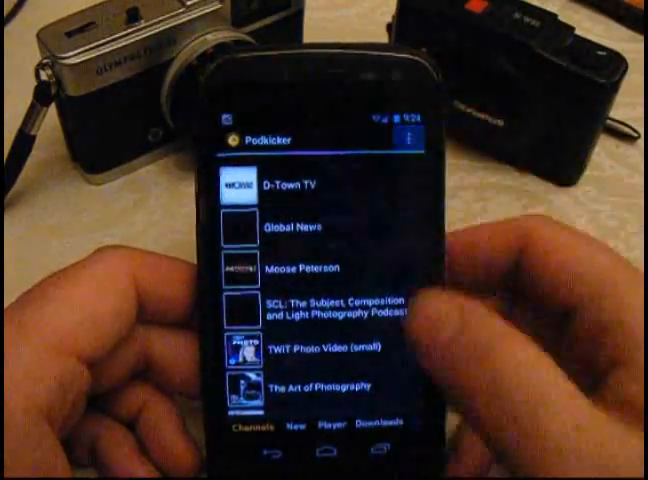
Show the episodes of the TWiT Photo Video (small) channel from the Channels list
click(408, 138)
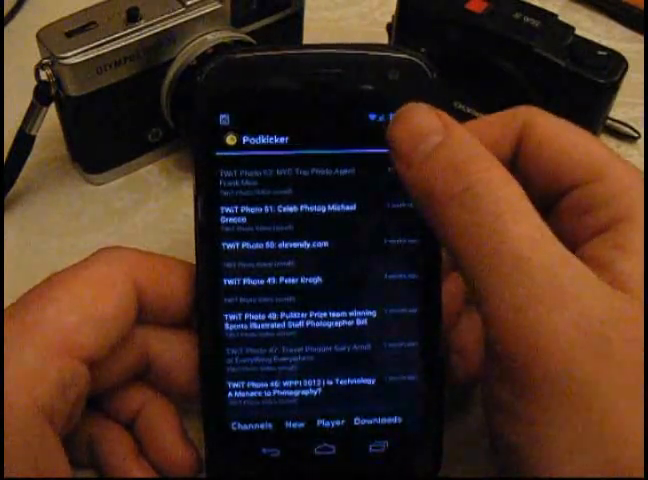
click(396, 136)
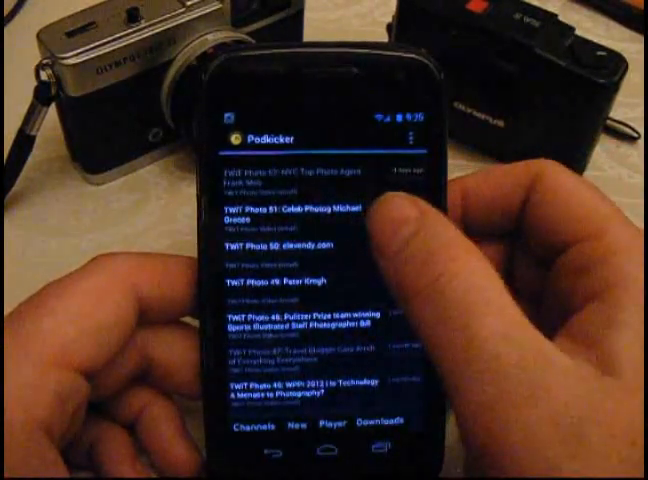
click(300, 212)
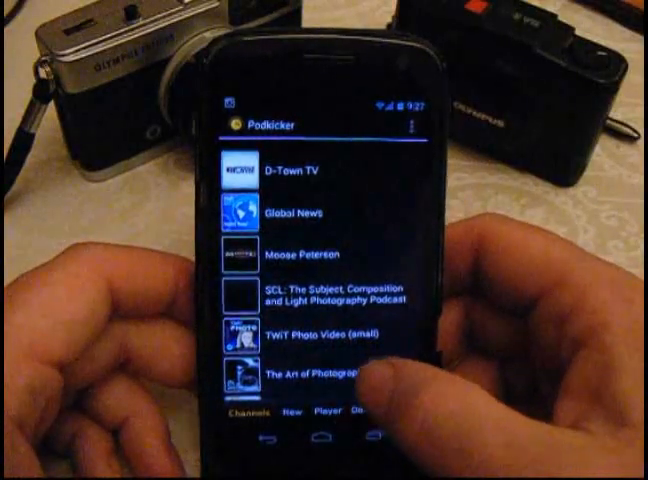
Return to the Home screen and swipe into the app drawer of installed apps
click(300, 172)
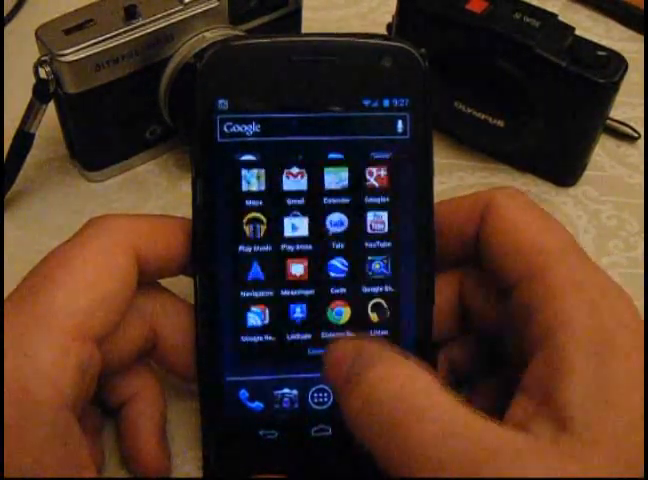
scroll(left, 3)
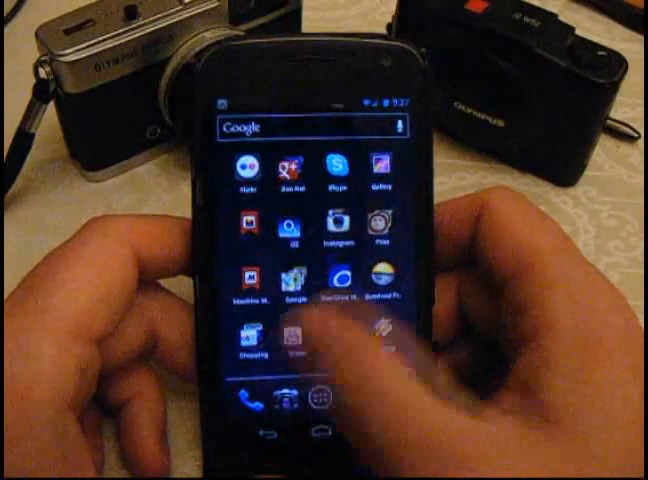